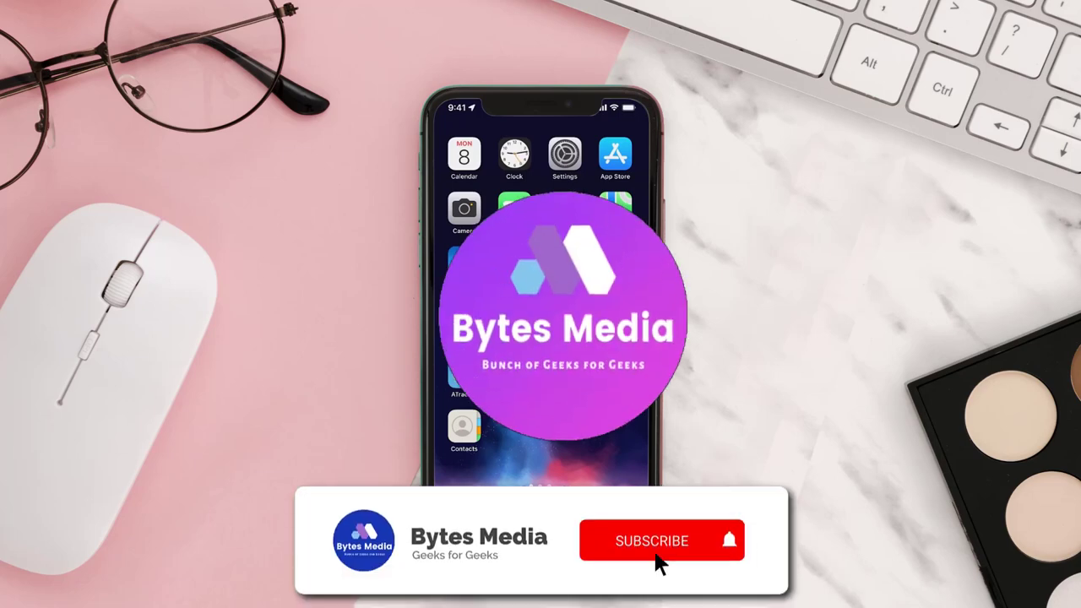
Start the Amazon Flex update from its App Store search result
left_click(653, 540)
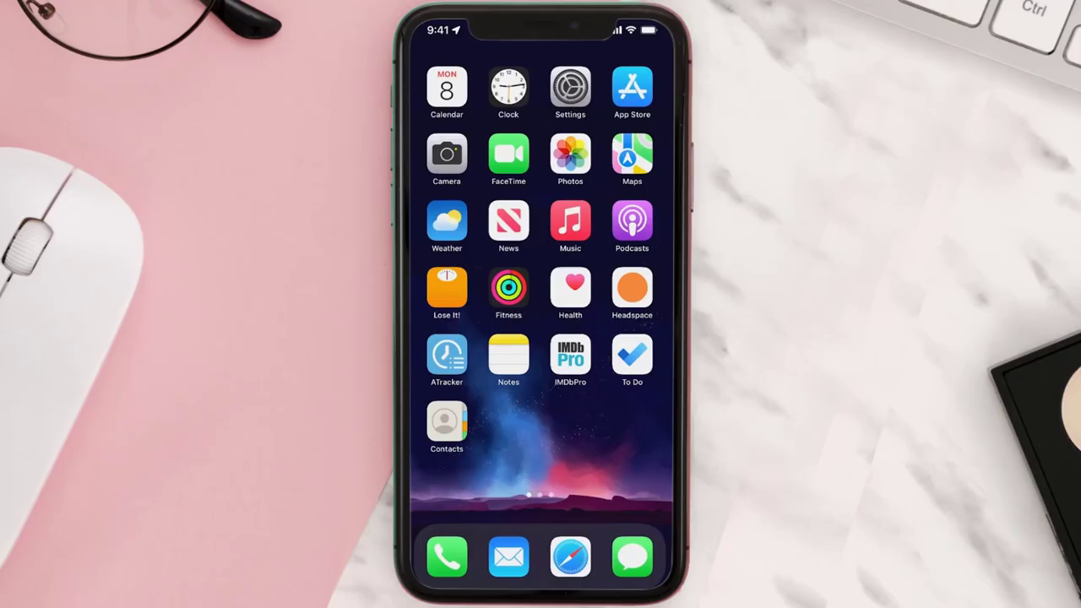
left_click(631, 87)
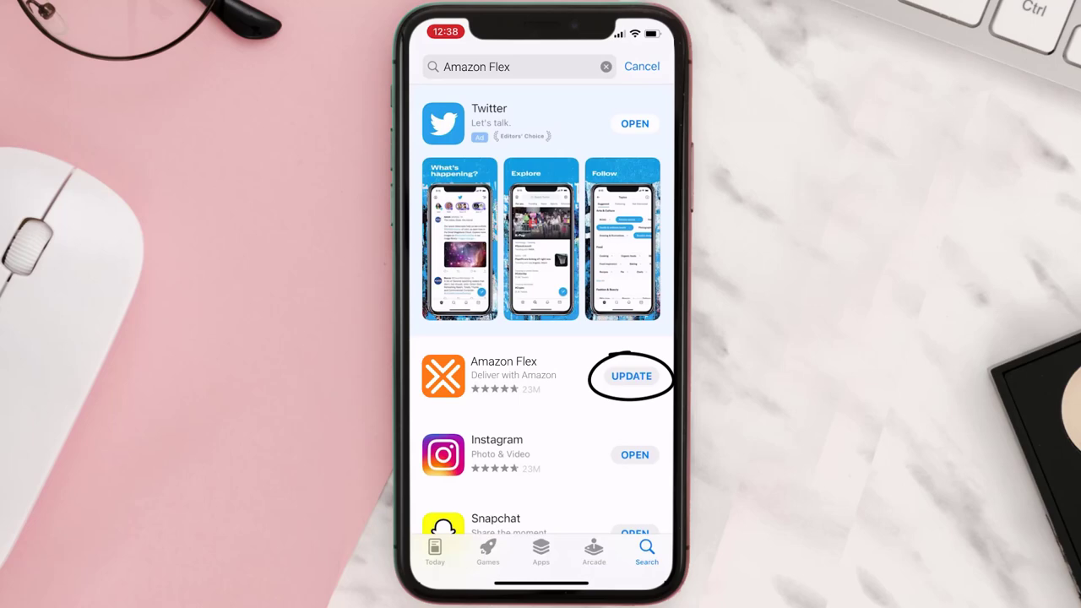
left_click(634, 377)
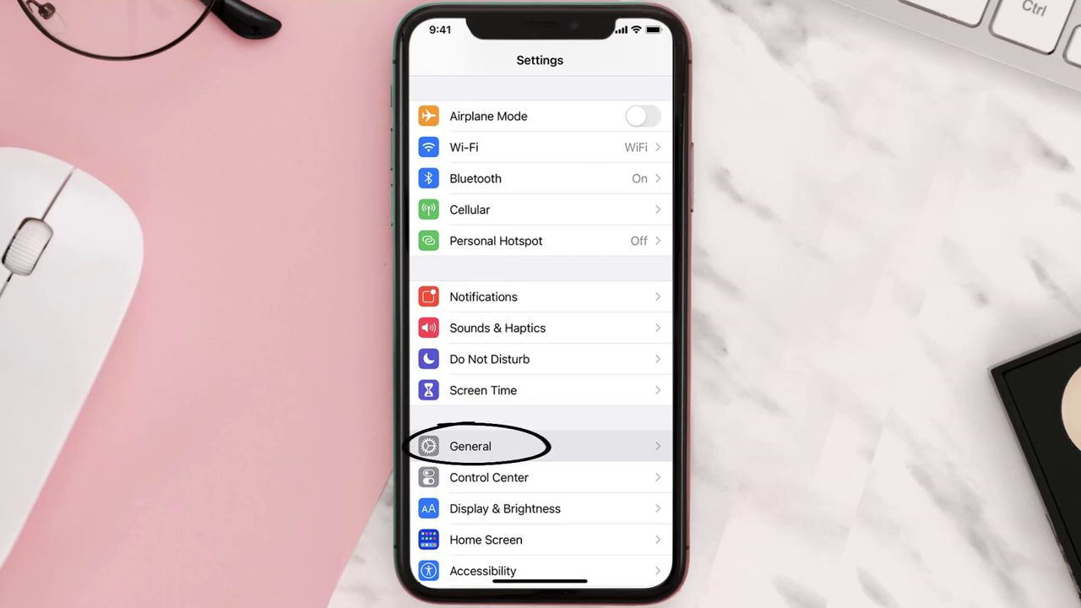
Open Amazon Flex's page under General > iPhone Storage, showing 40.5 MB app size
left_click(470, 446)
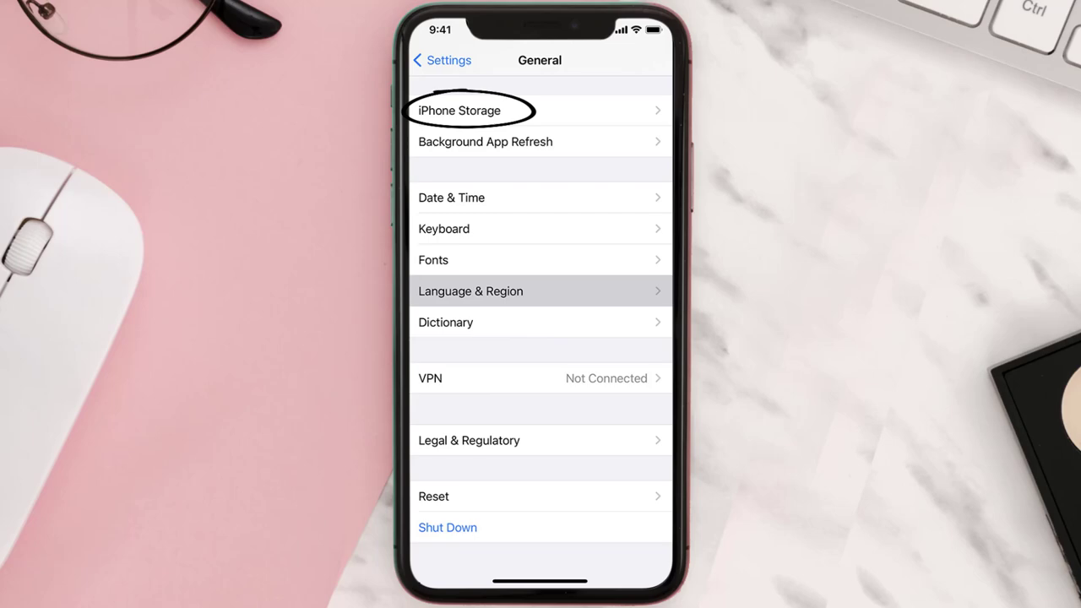
left_click(461, 110)
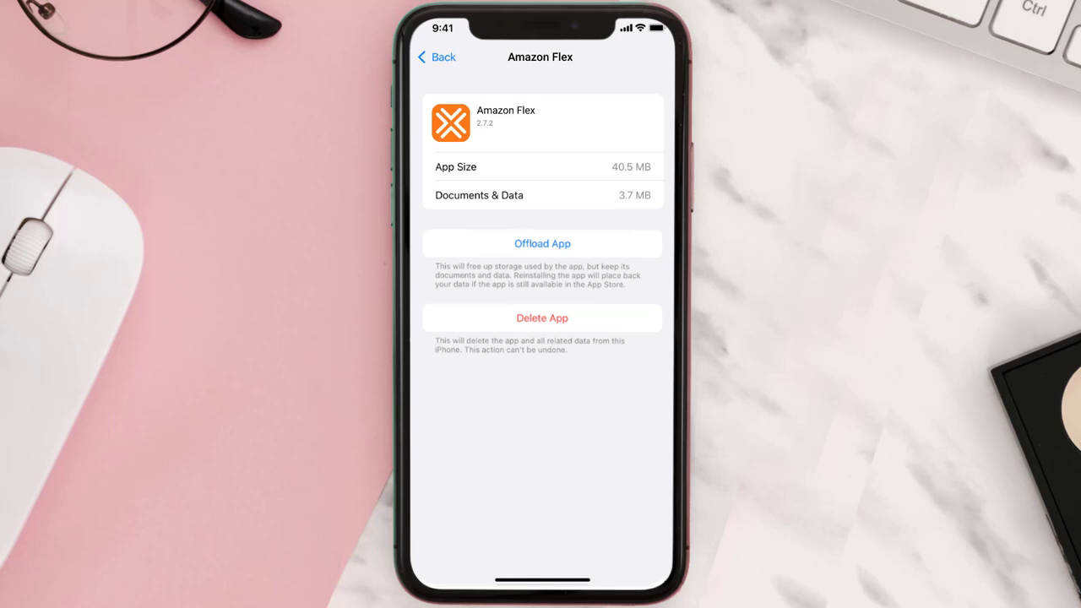
left_click(543, 243)
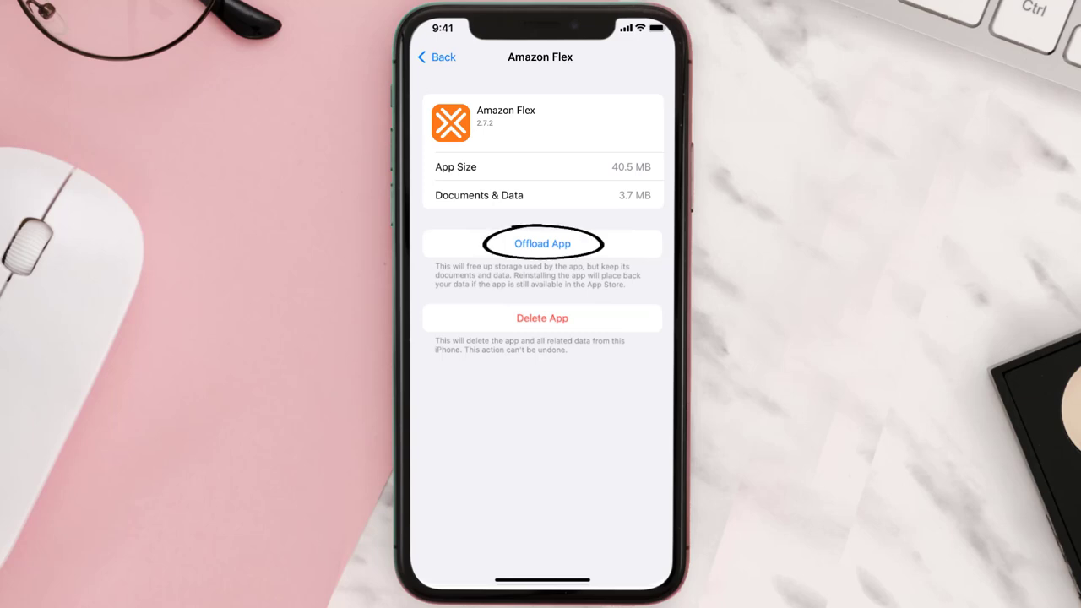
Offload Amazon Flex keeping its data, reinstall it, then delete it entirely
left_click(541, 244)
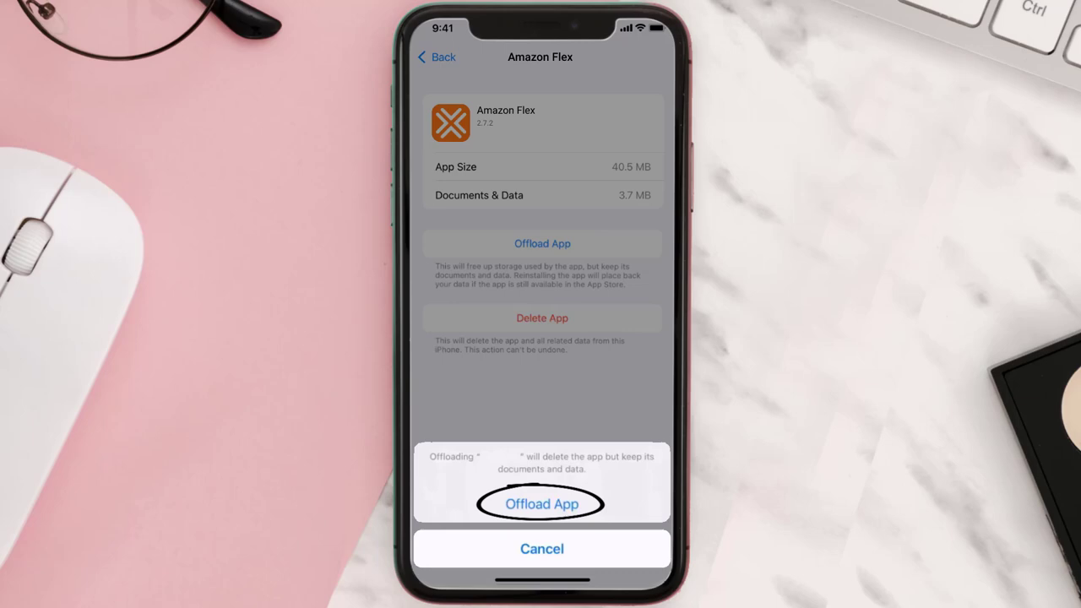
left_click(542, 504)
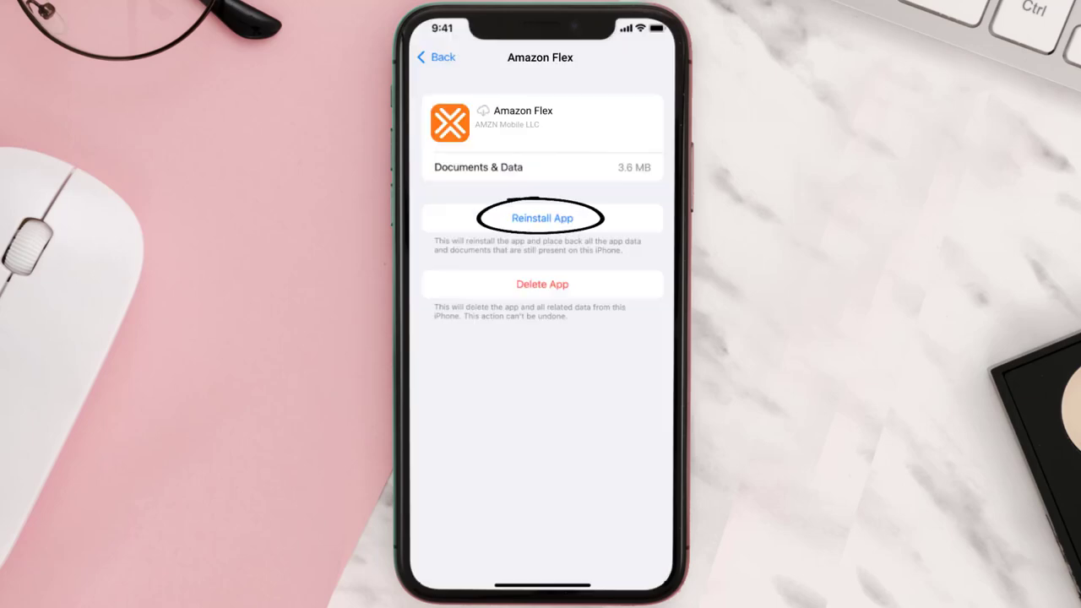
left_click(541, 218)
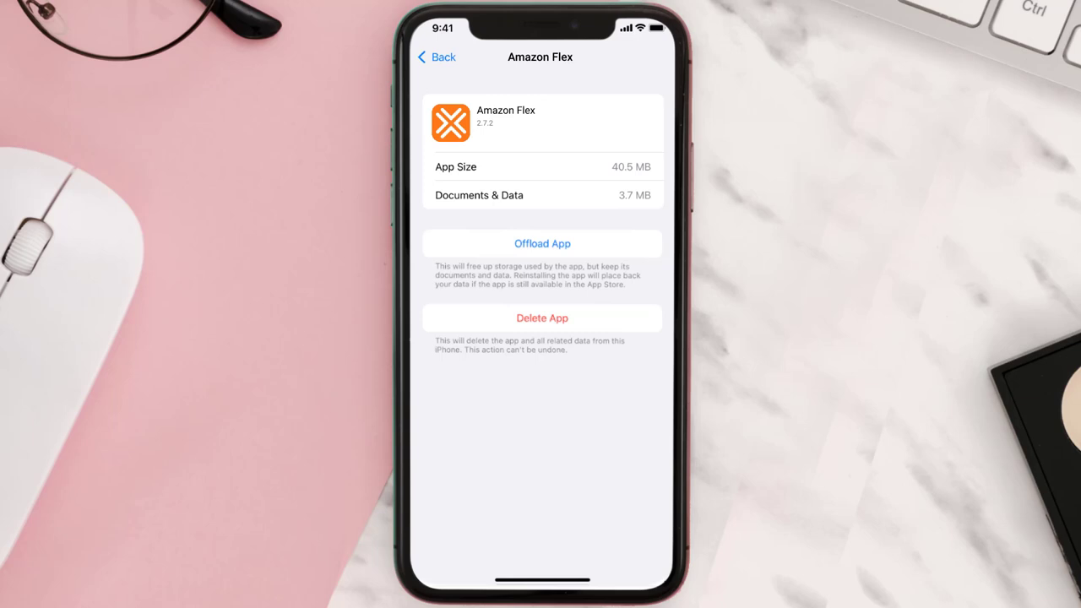
left_click(542, 318)
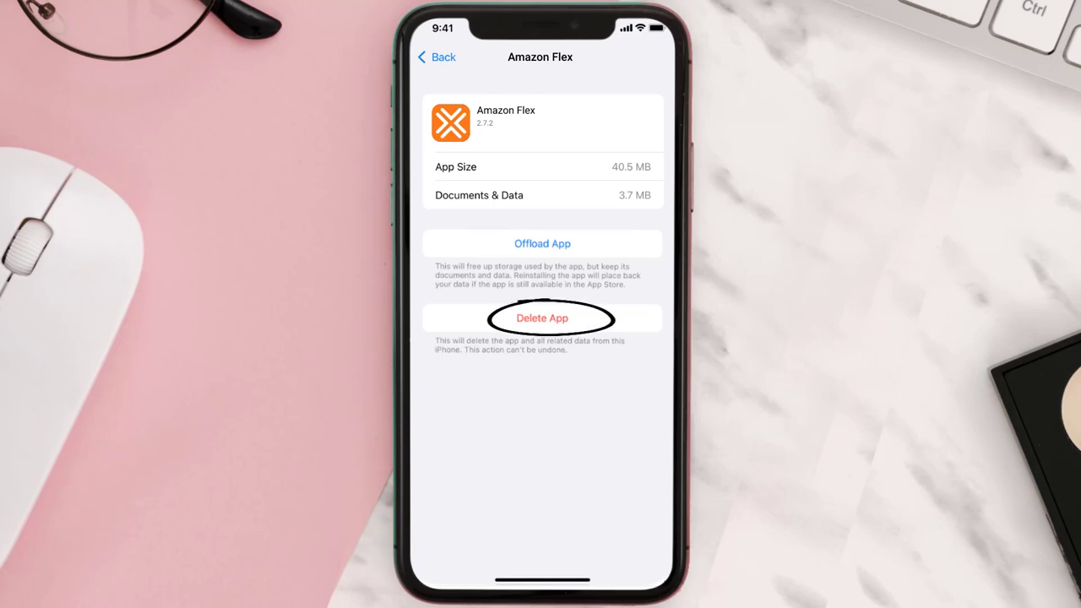
left_click(542, 318)
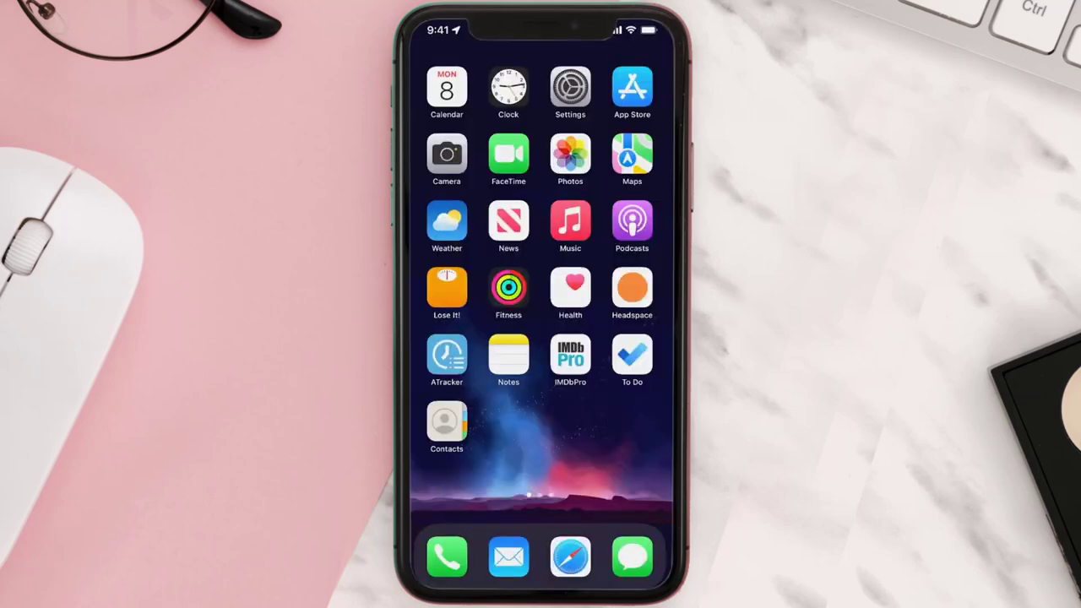
Find Amazon Flex in an App Store search and download it again
left_click(631, 85)
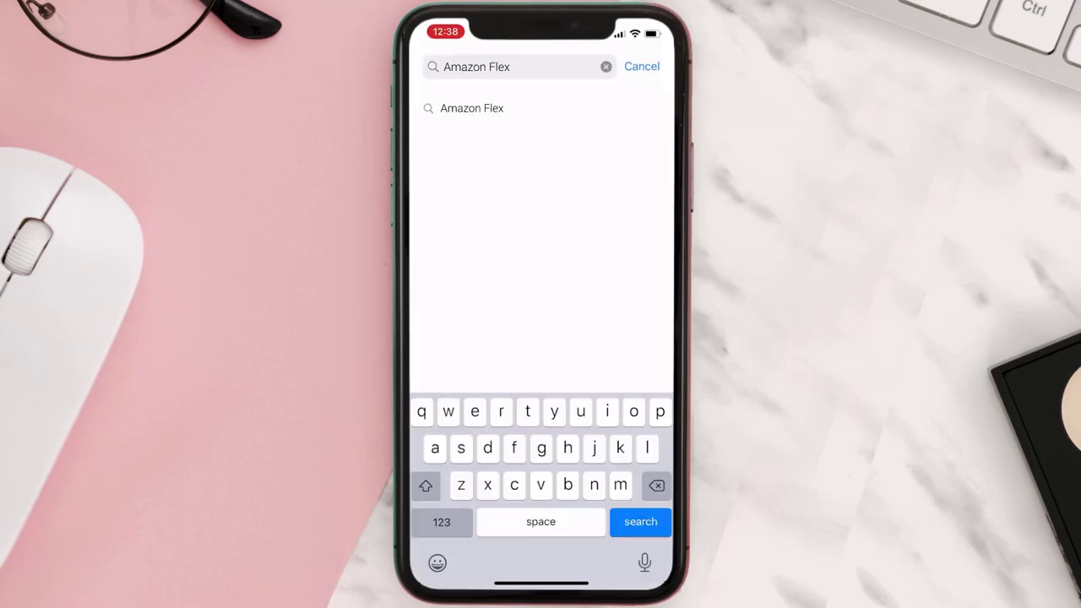
left_click(471, 108)
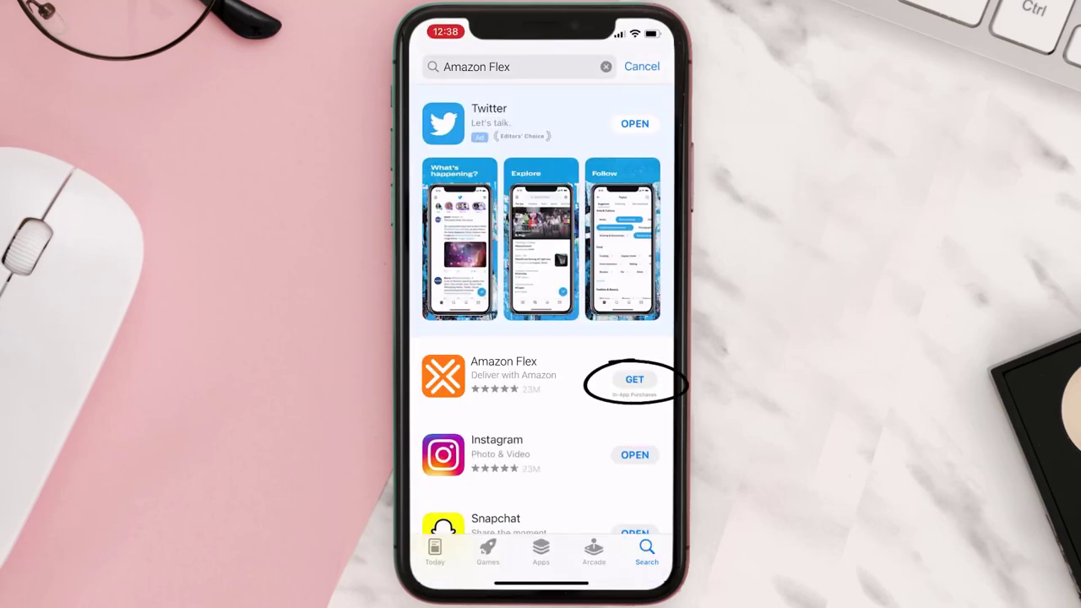
left_click(634, 379)
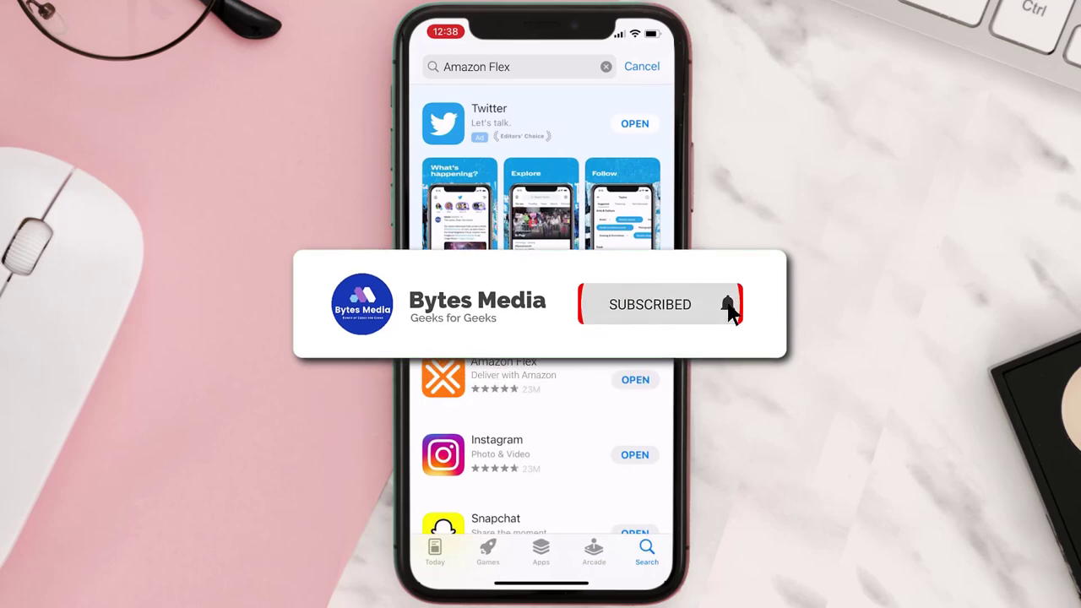
left_click(727, 305)
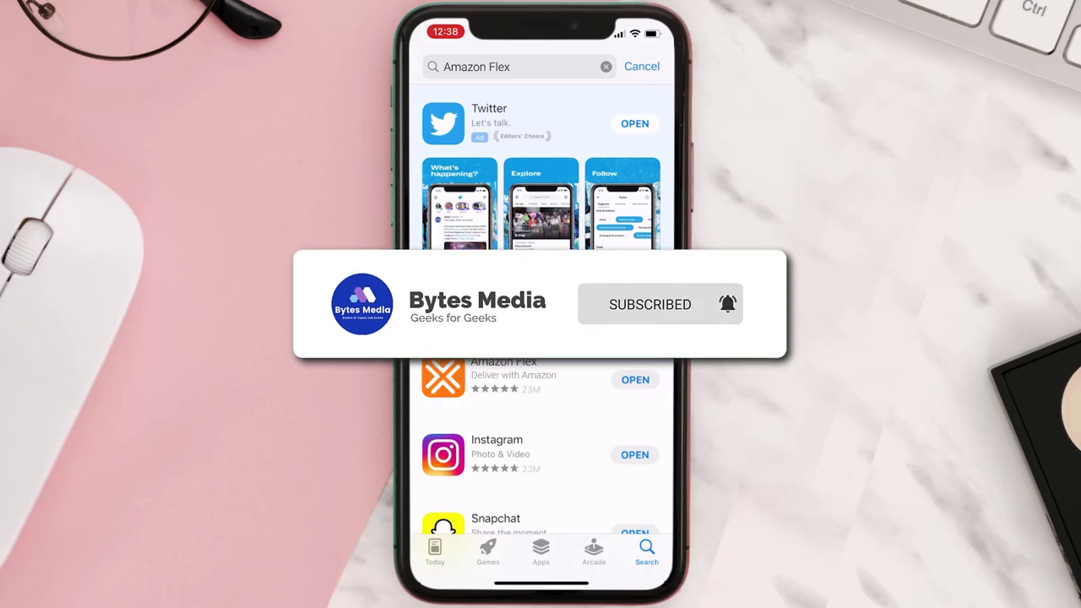